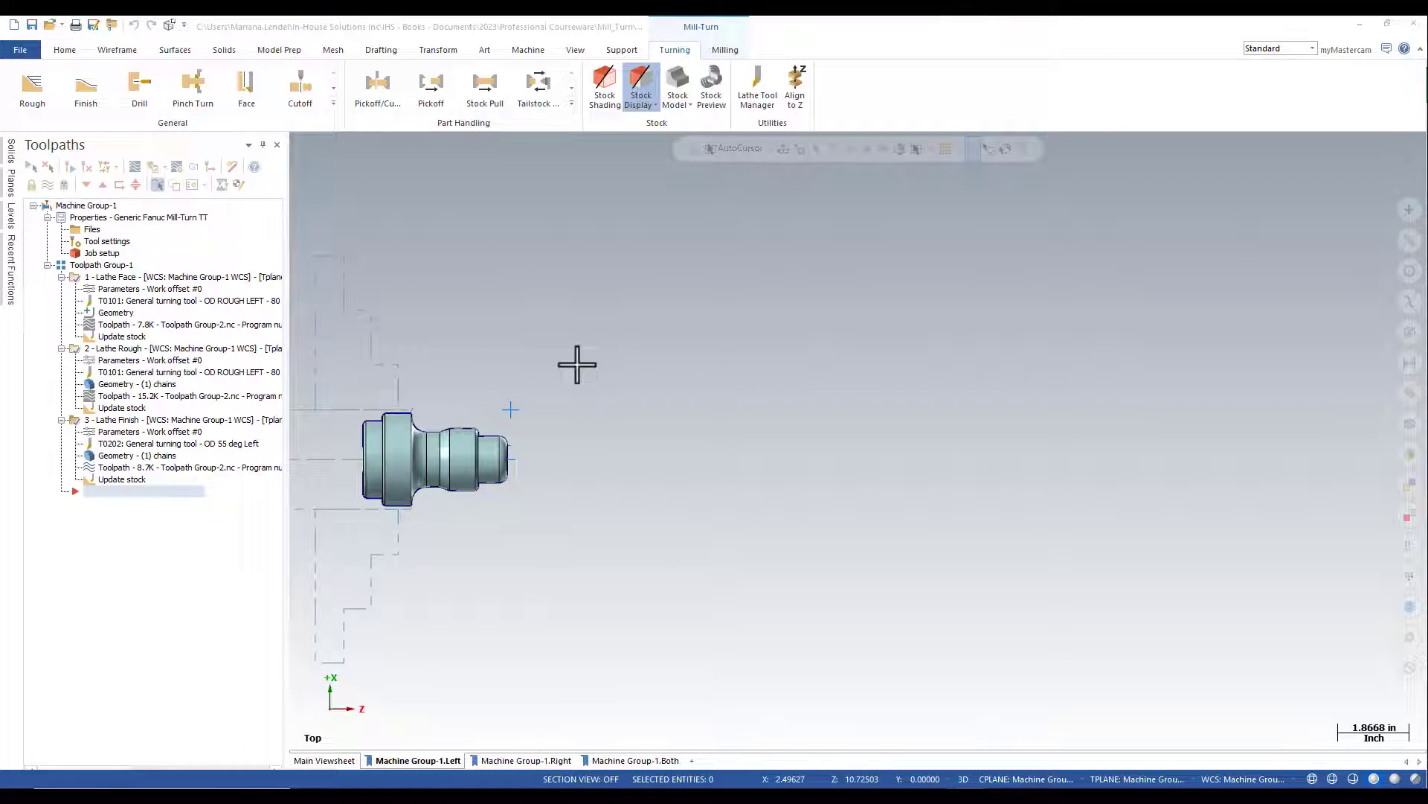
mouse_move(377, 82)
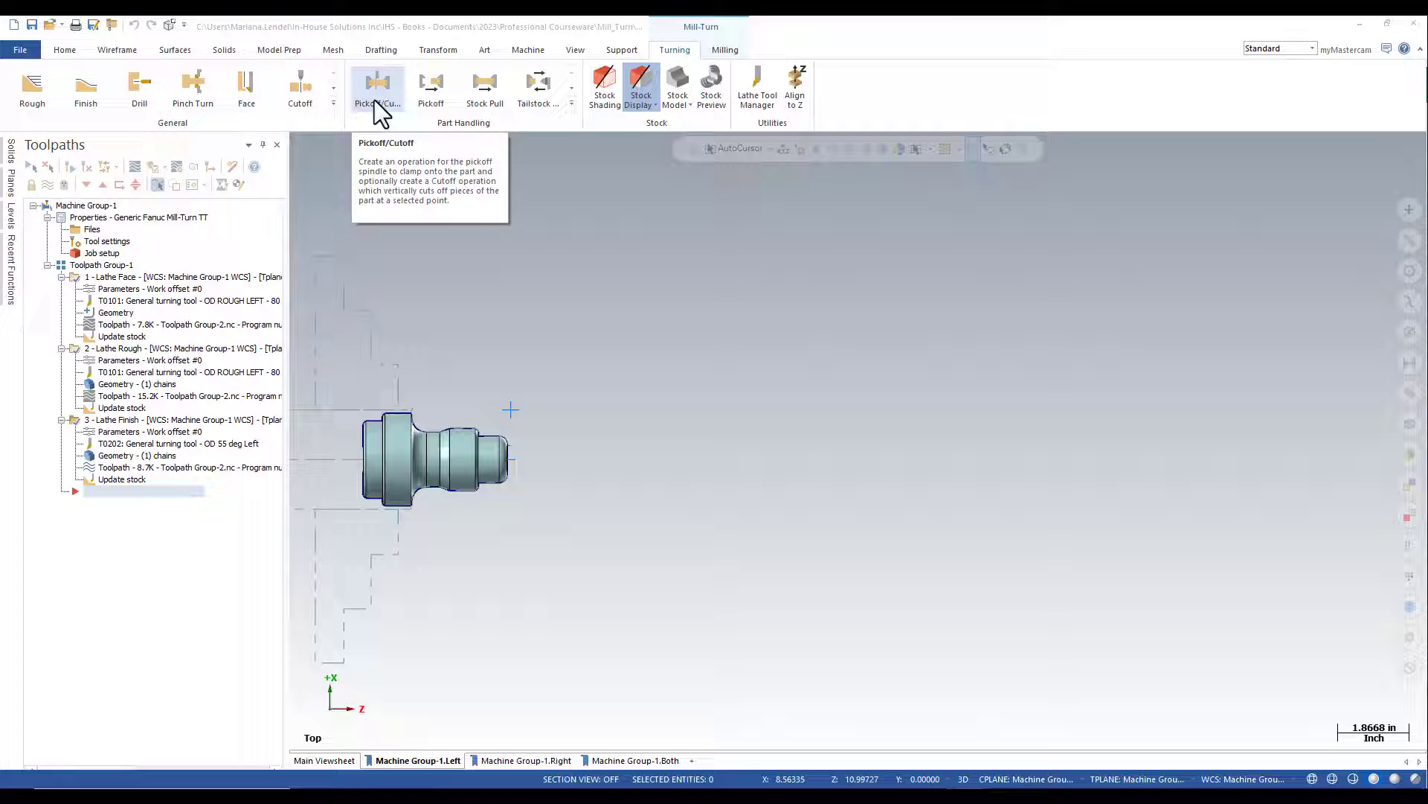
- Start a Pickoff/Cutoff part-handling operation from the Turning tab
left_click(376, 87)
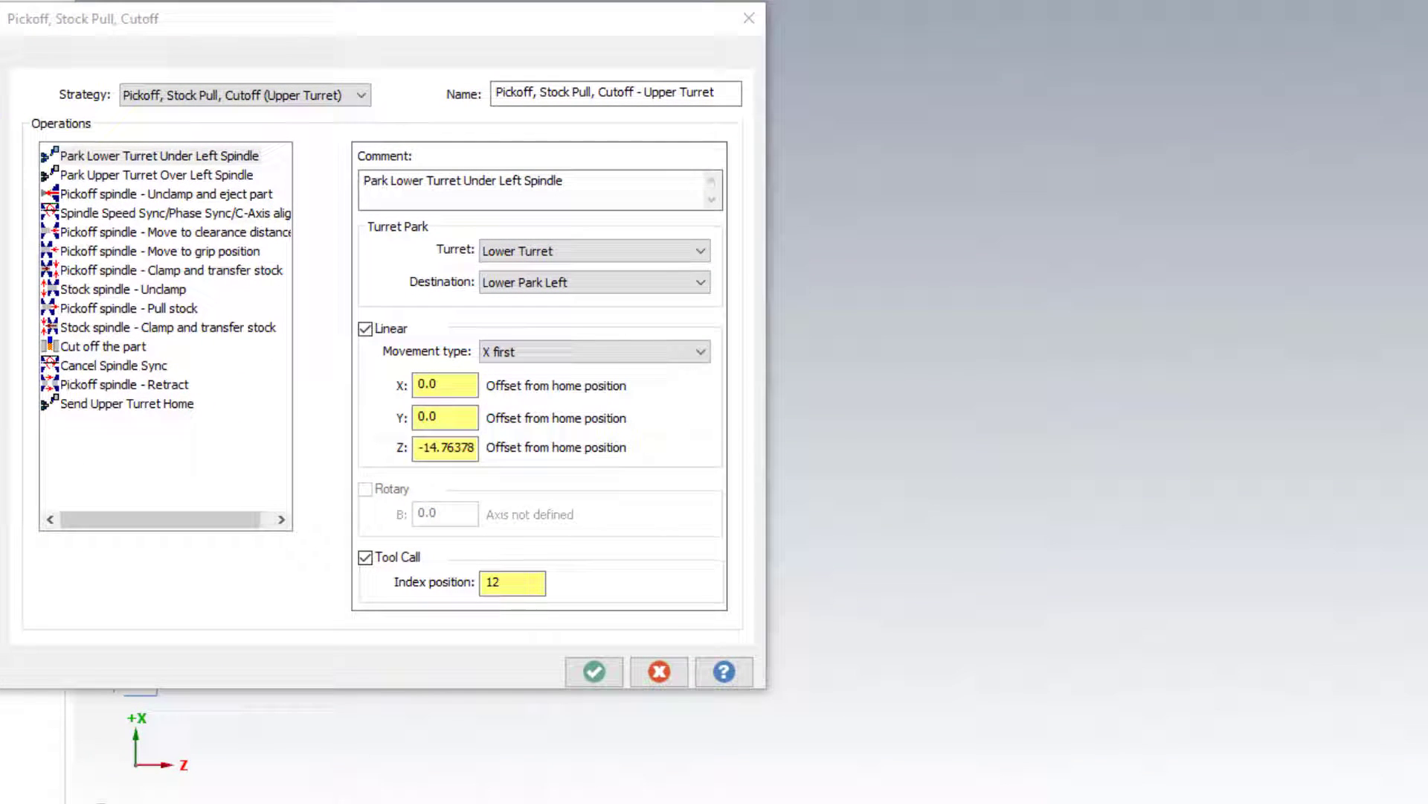
mouse_move(226, 188)
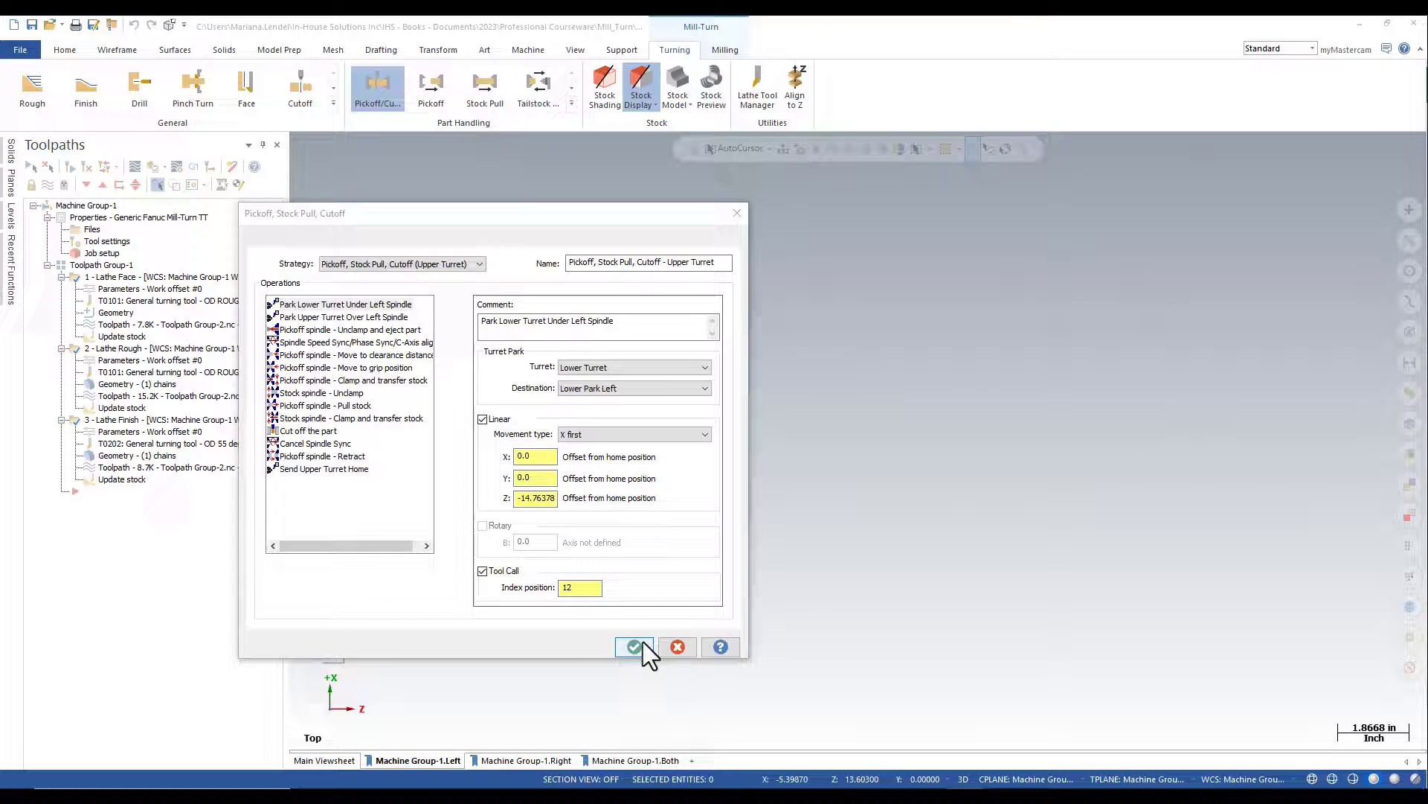
- Accept the Pickoff, Stock Pull, Cutoff (Upper Turret) strategy to create its operations
left_click(632, 647)
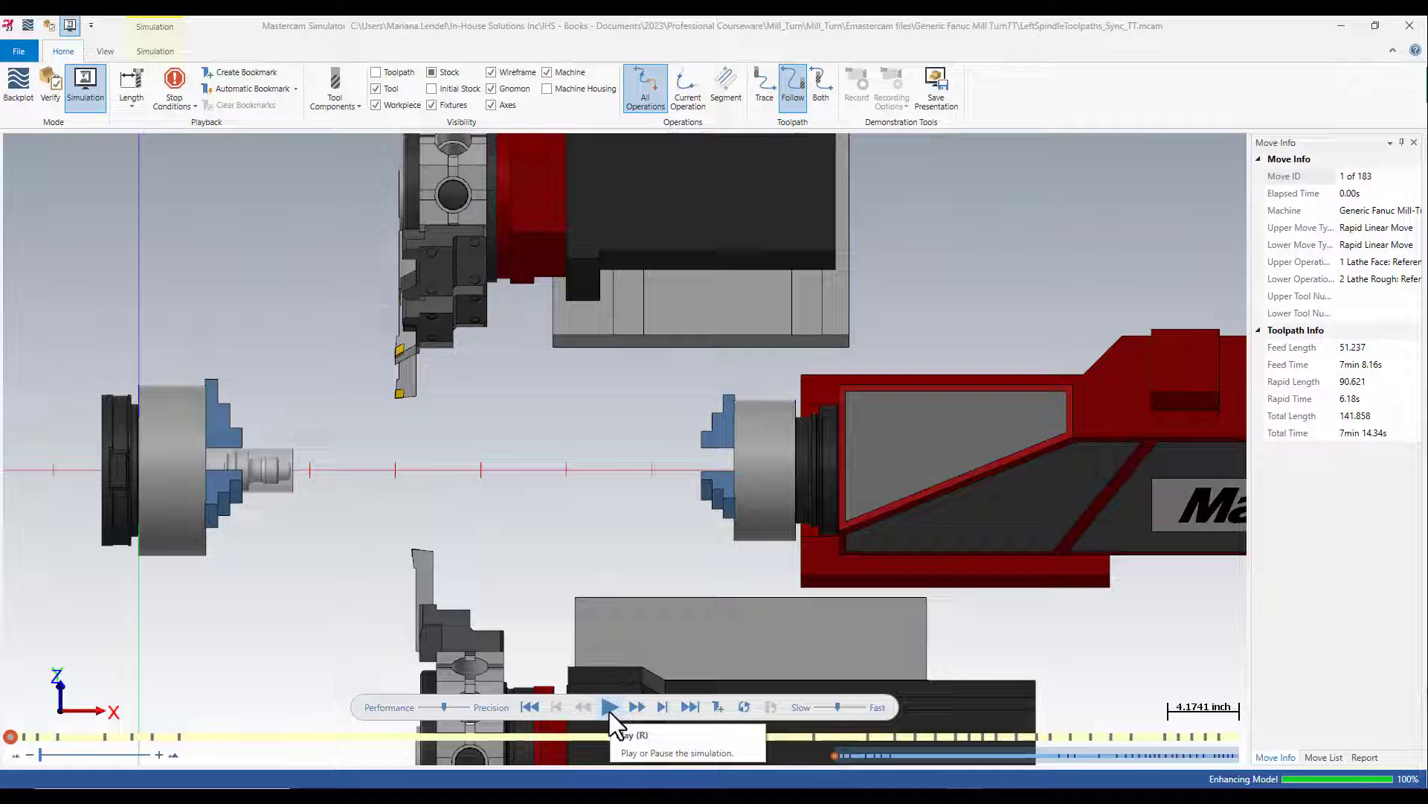
- Play the simulation through all 183 moves, pausing to watch cutoff and subspindle transfer
left_click(609, 707)
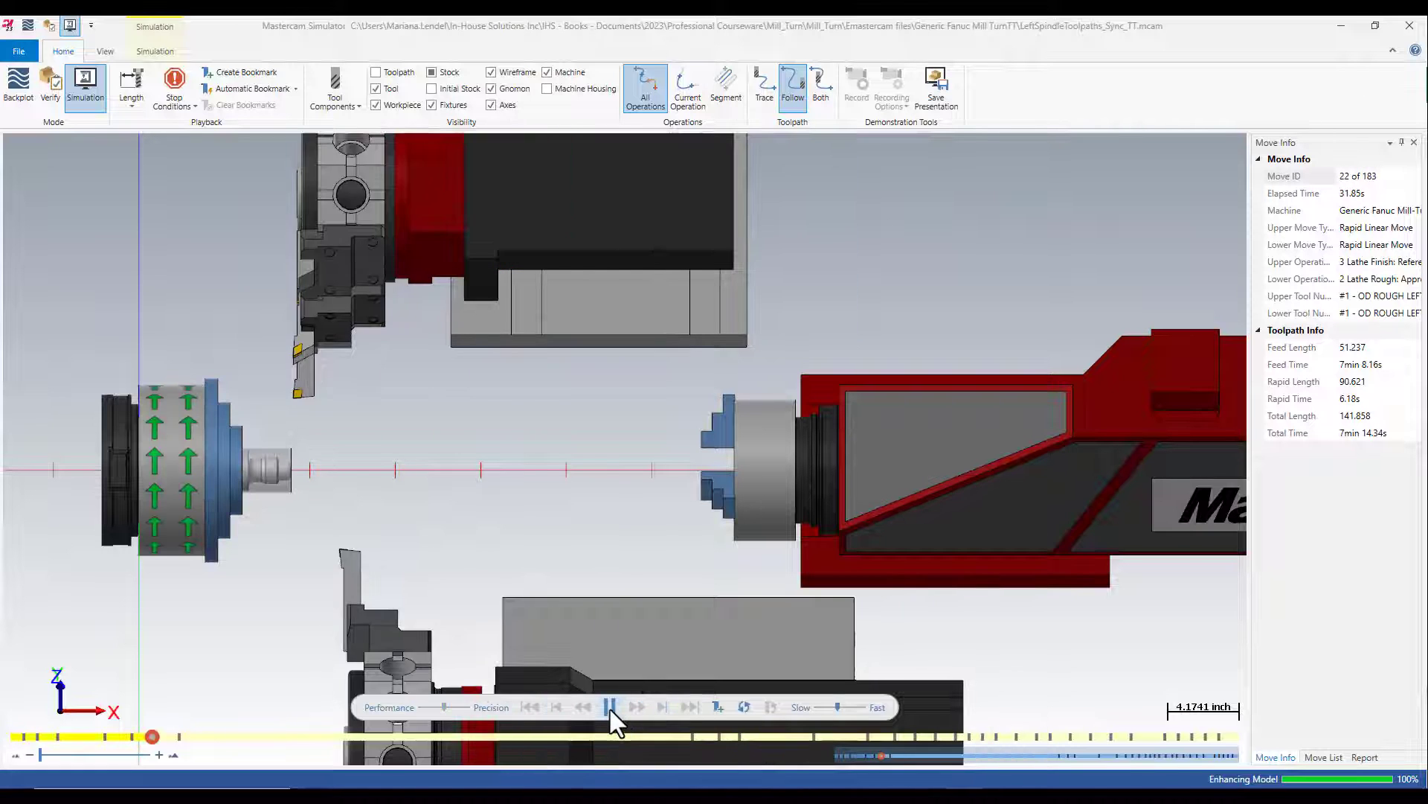
left_click(610, 708)
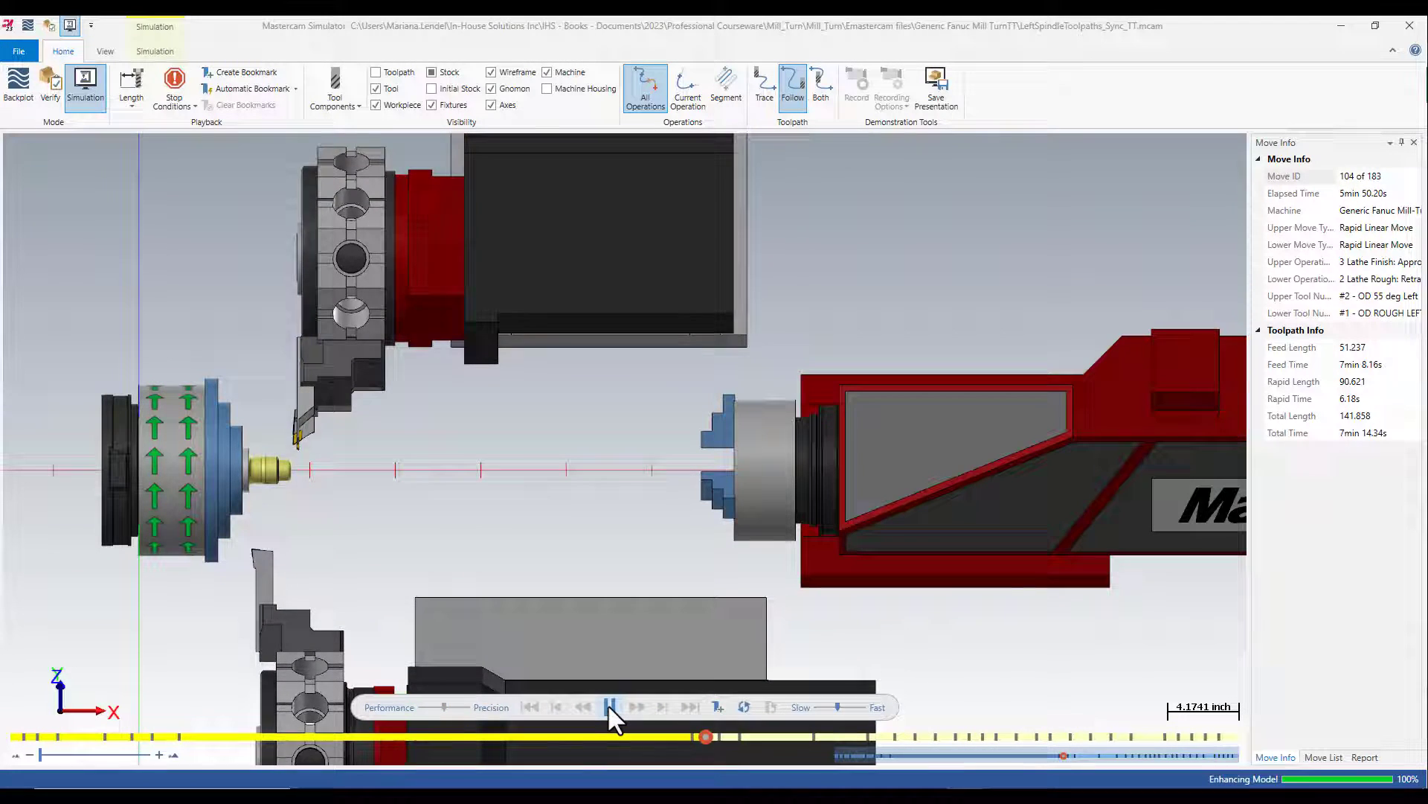
left_click(610, 707)
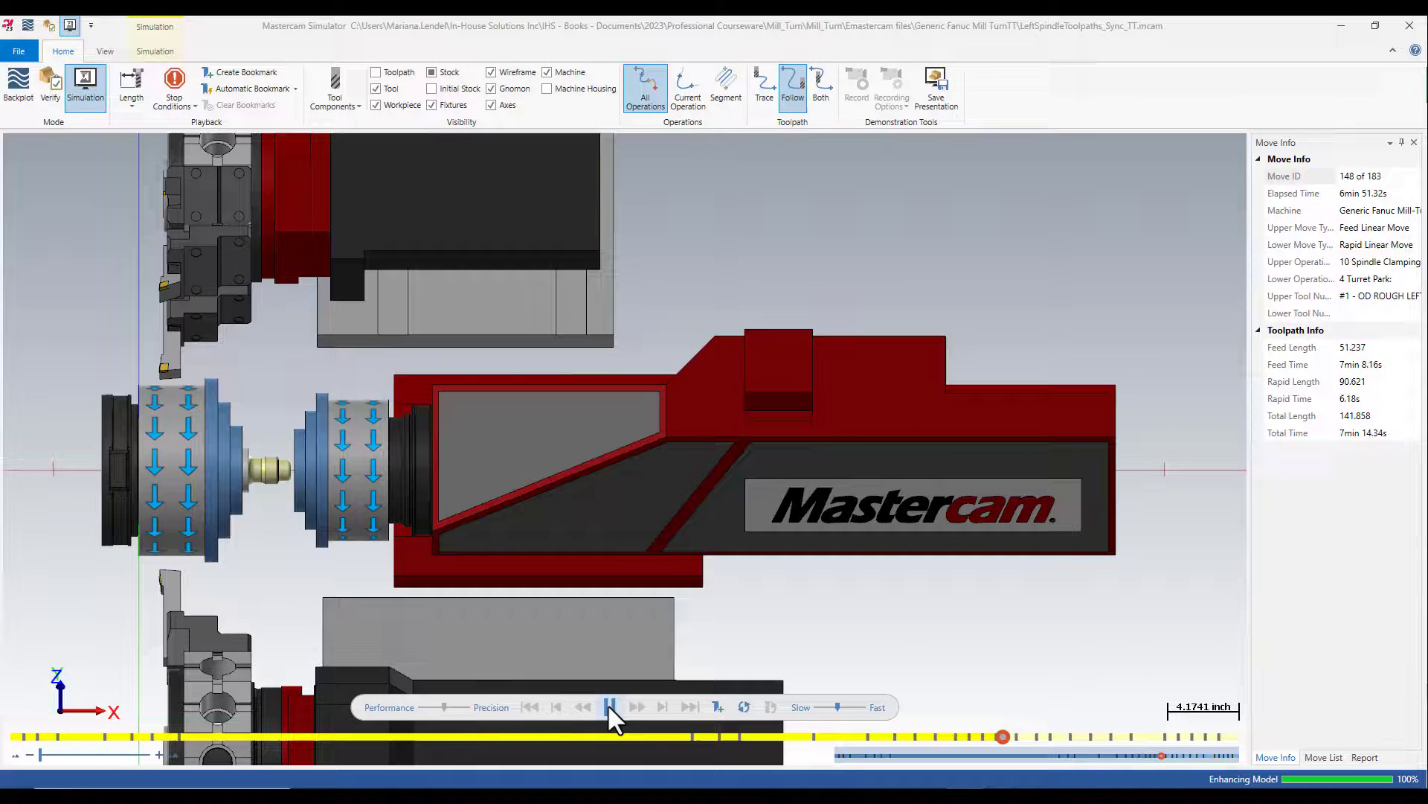
left_click(610, 706)
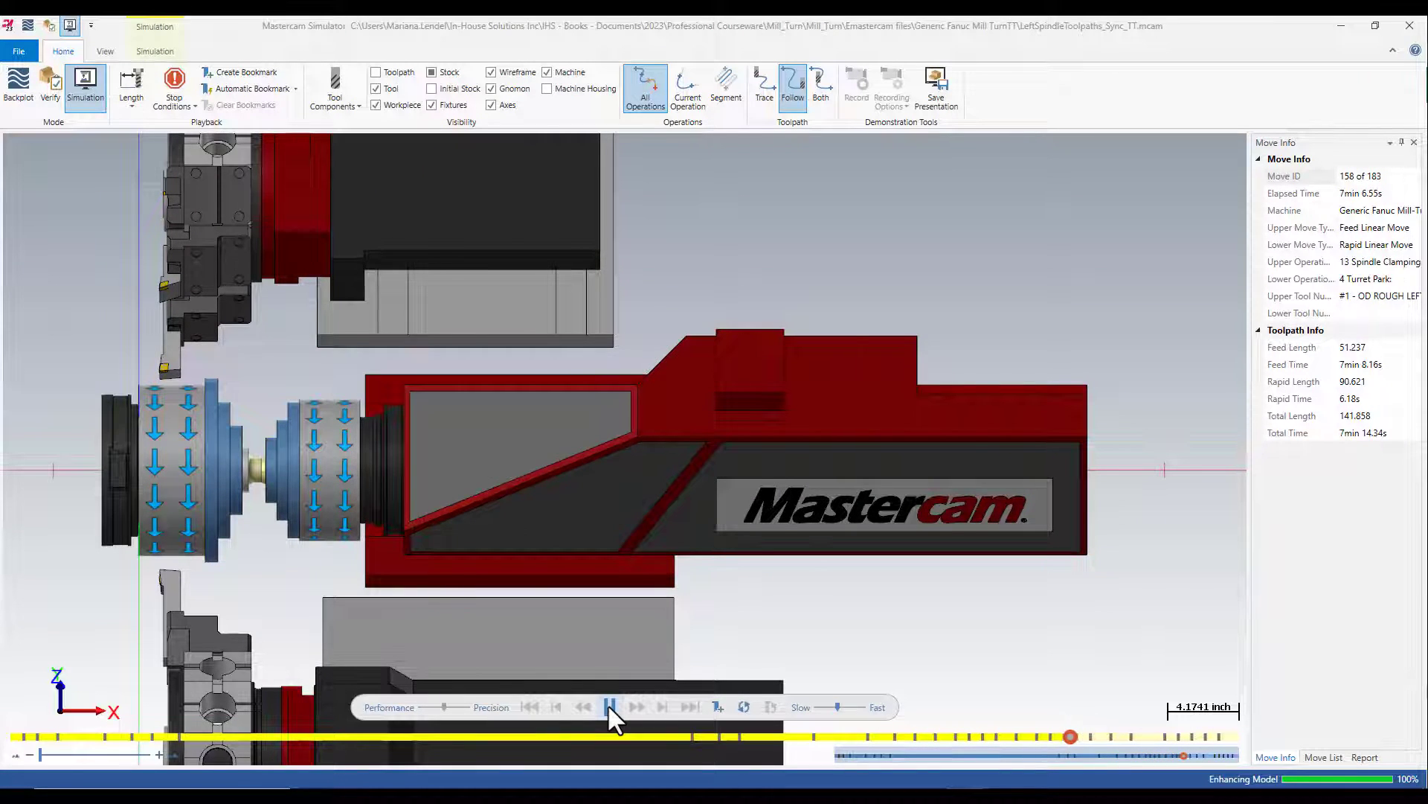
left_click(610, 707)
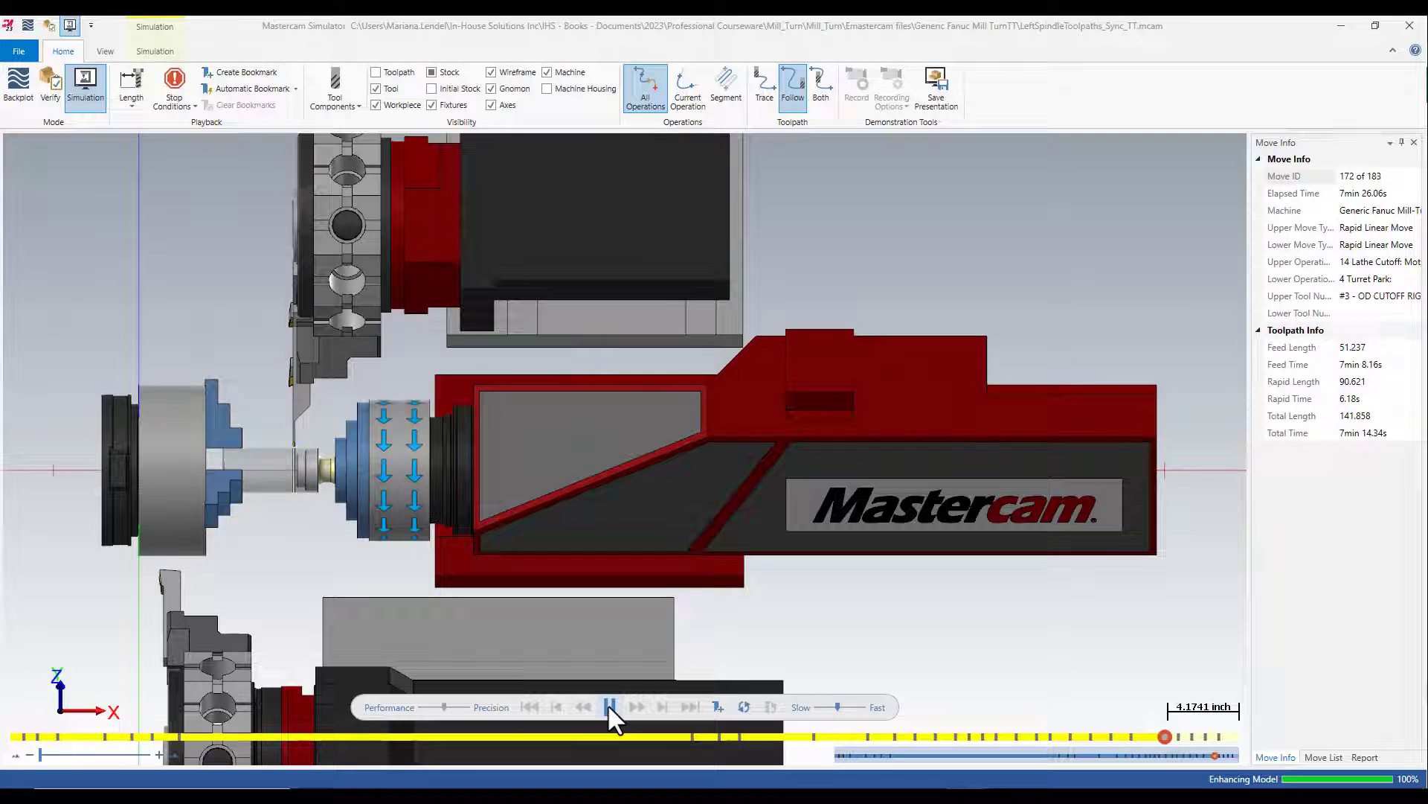
left_click(636, 707)
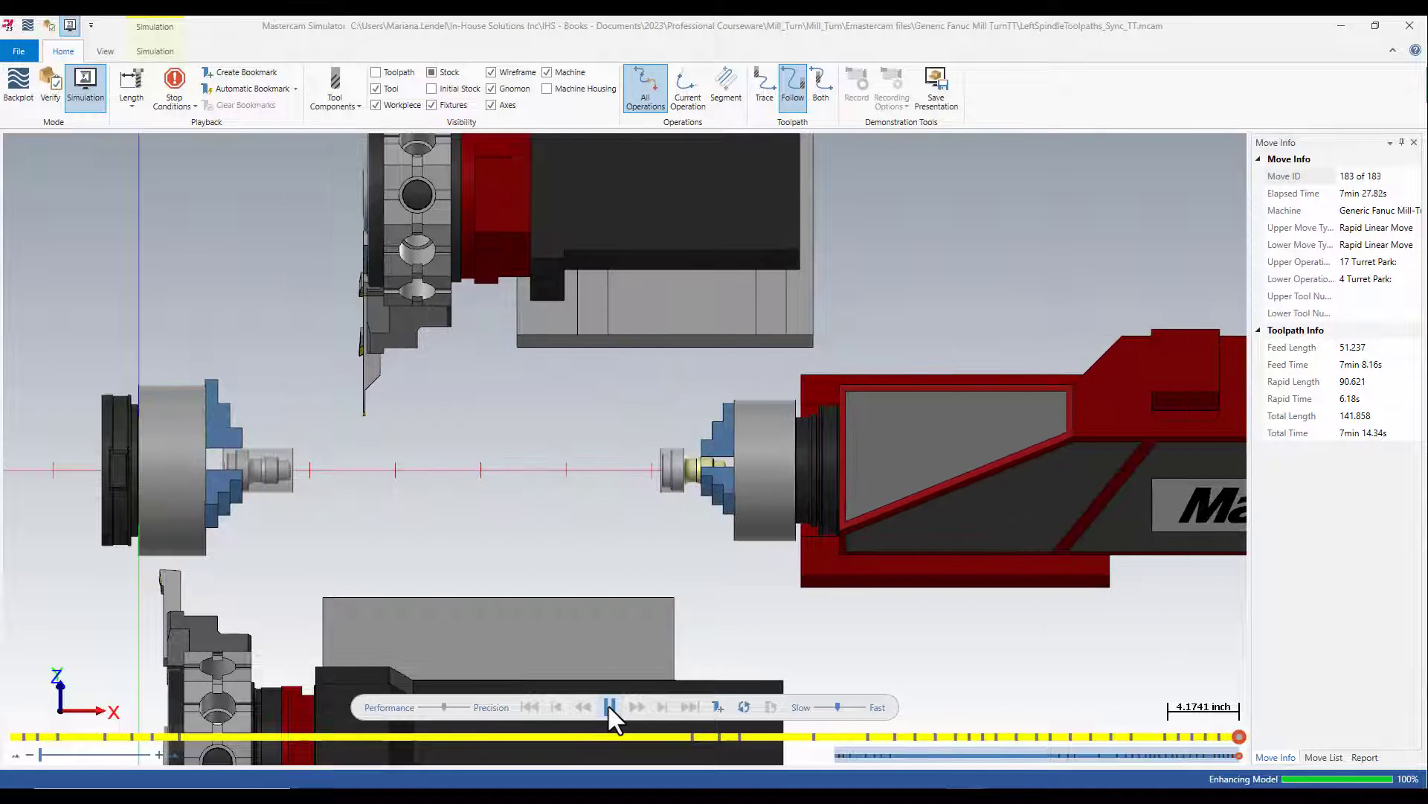